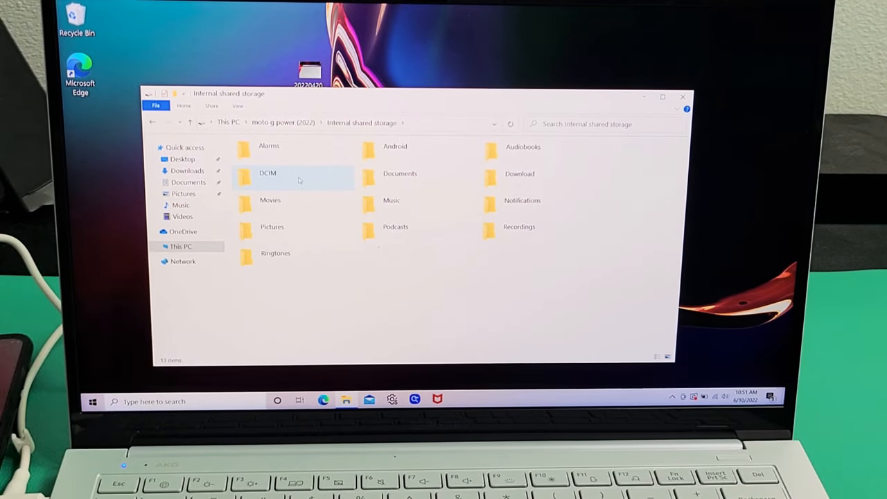
Browse into DCIM > Camera on the phone and select a couple of its photos
double_click(267, 172)
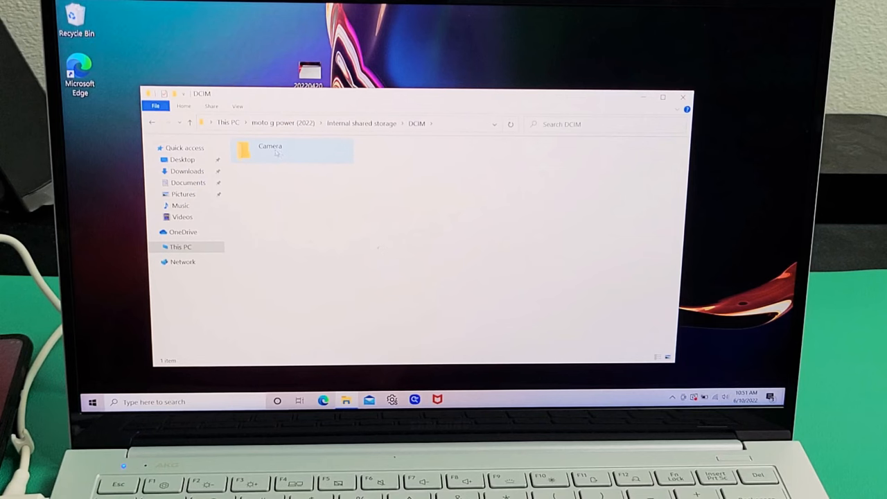
double_click(269, 150)
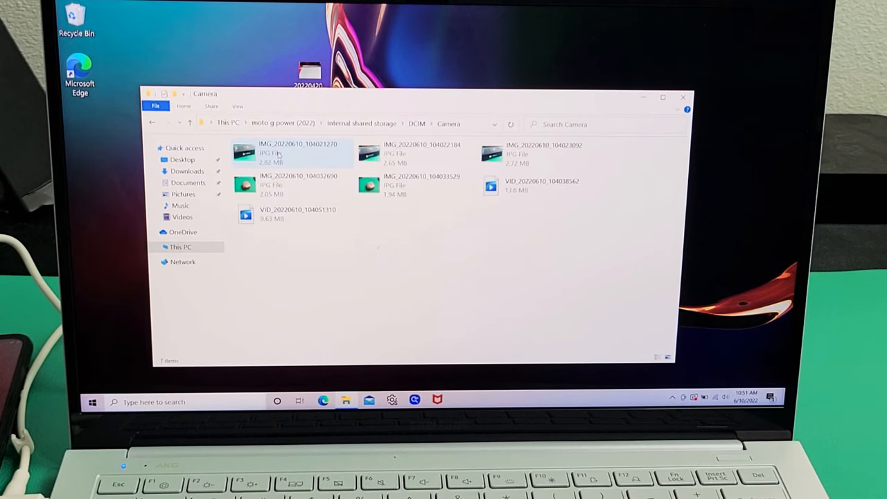
left_click(416, 152)
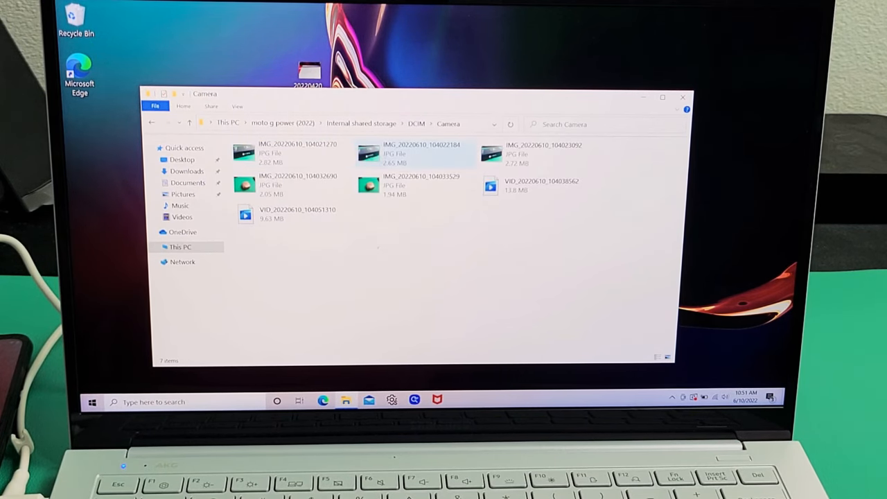
left_click(297, 152)
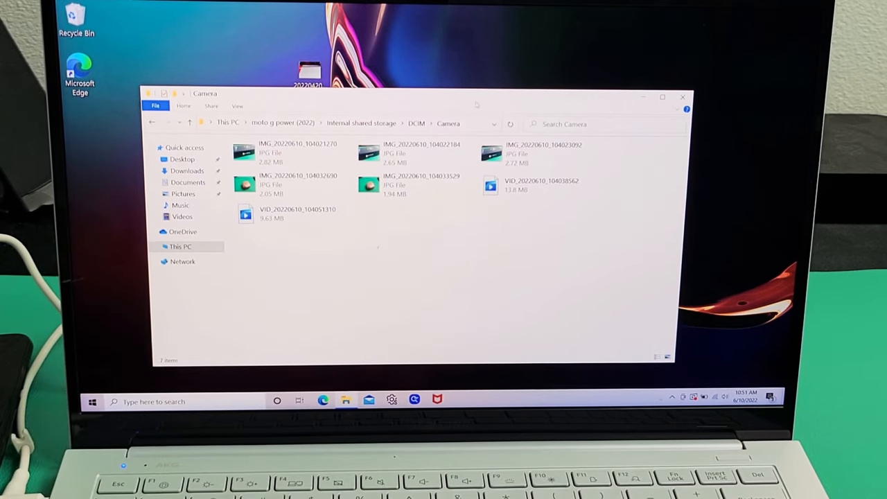
Create a 'moto' folder on the desktop via right-click, copy the camera files in, and open it
left_click_drag(409, 94, 409, 164)
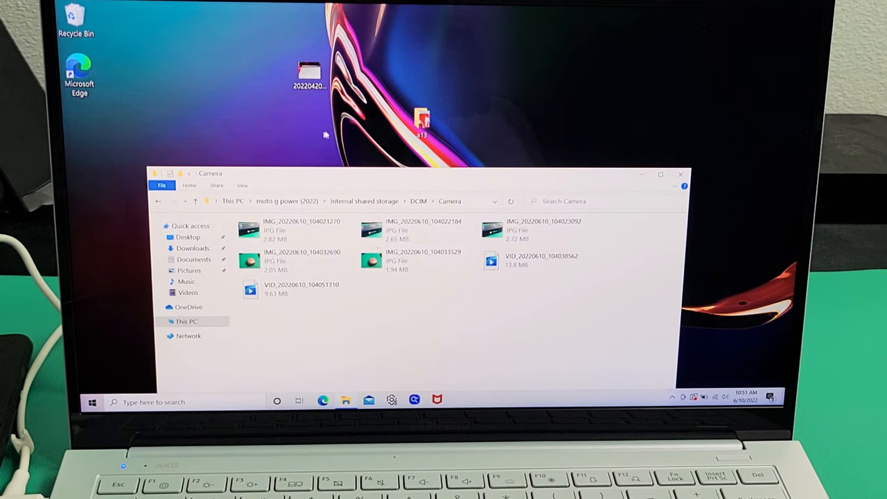
right_click(326, 136)
type("moto")
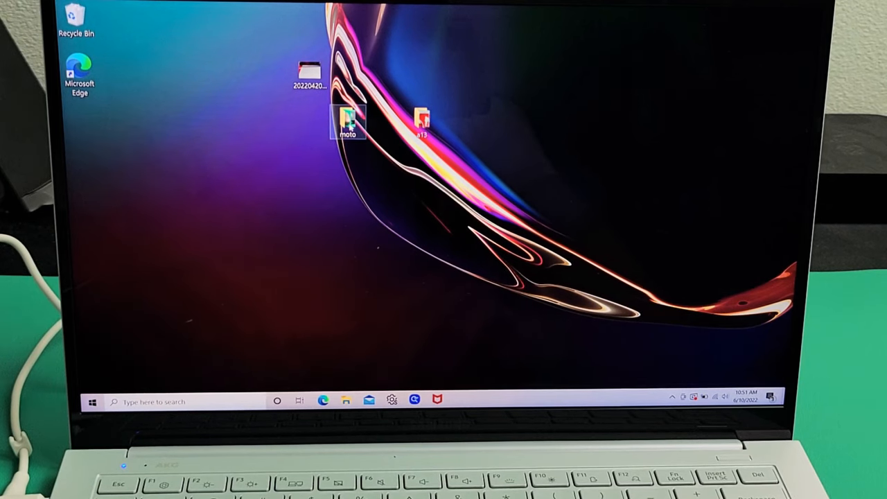
double_click(350, 118)
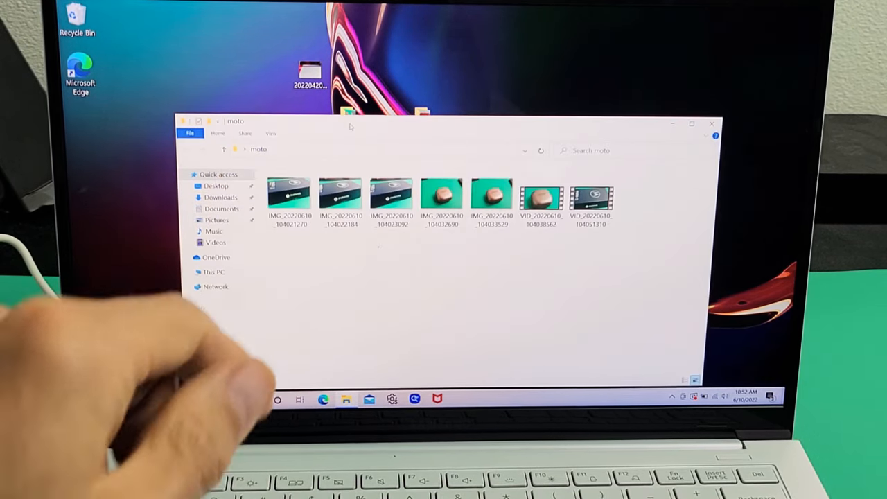